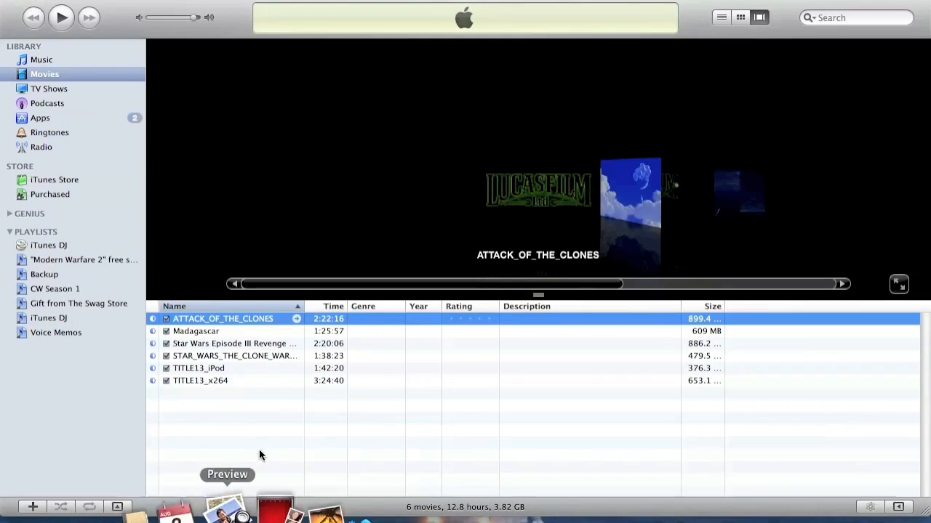
pyautogui.moveTo(196, 324)
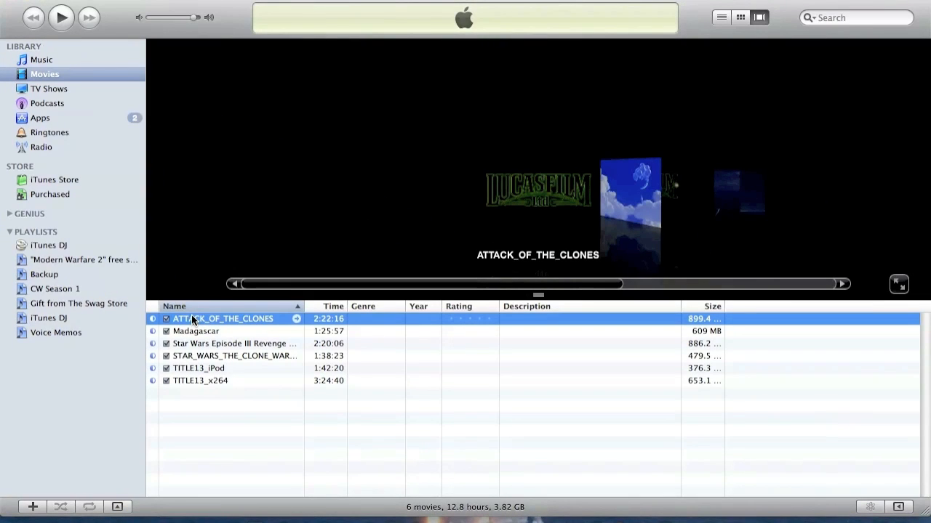
# Hide the iTunes Movies library window to reveal the desktop and the movie's disc.
pyautogui.click(15, 6)
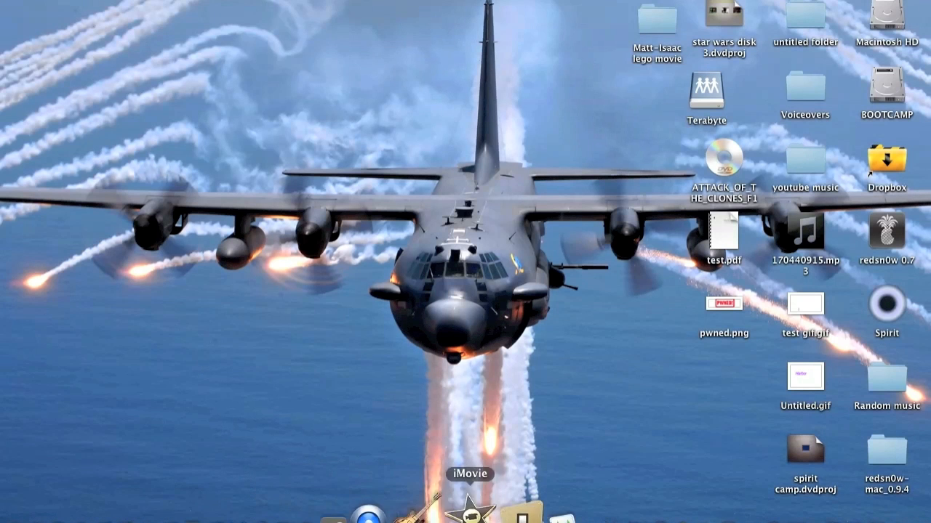
pyautogui.moveTo(560, 509)
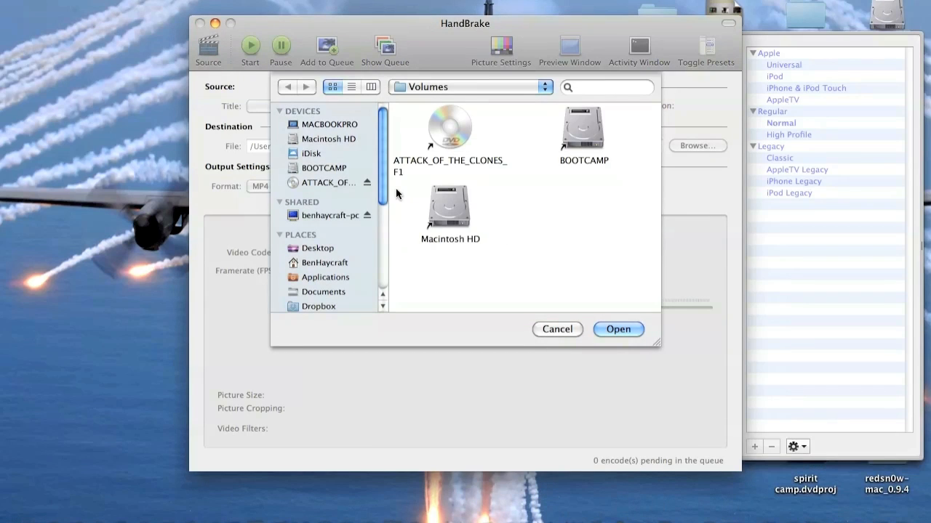
pyautogui.moveTo(329, 187)
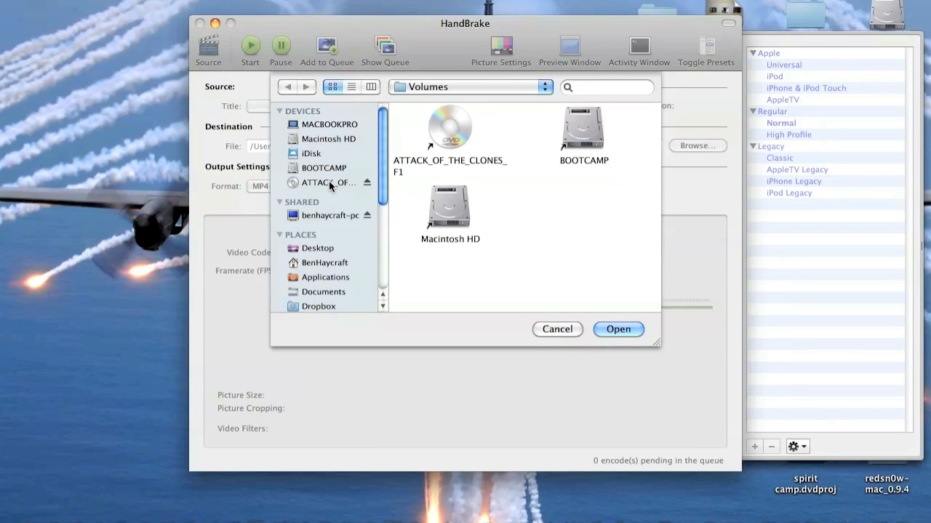
# Choose the ATTACK_OF_THE_CLONES_F1 DVD under Devices as HandBrake's source.
pyautogui.click(327, 183)
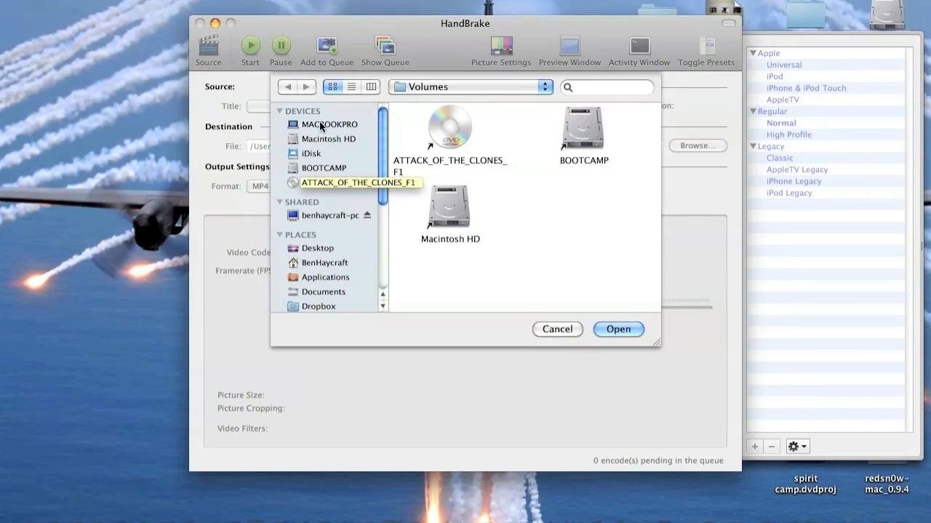
pyautogui.click(327, 182)
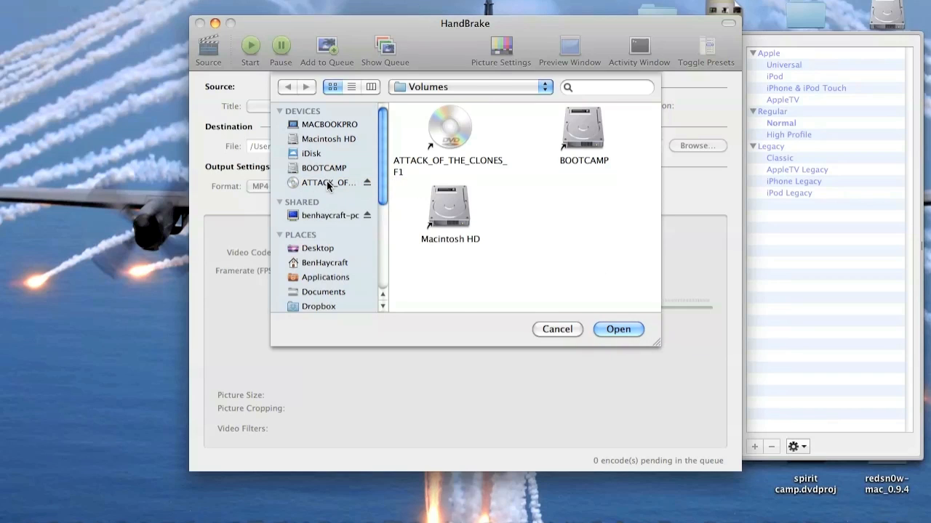
pyautogui.click(327, 183)
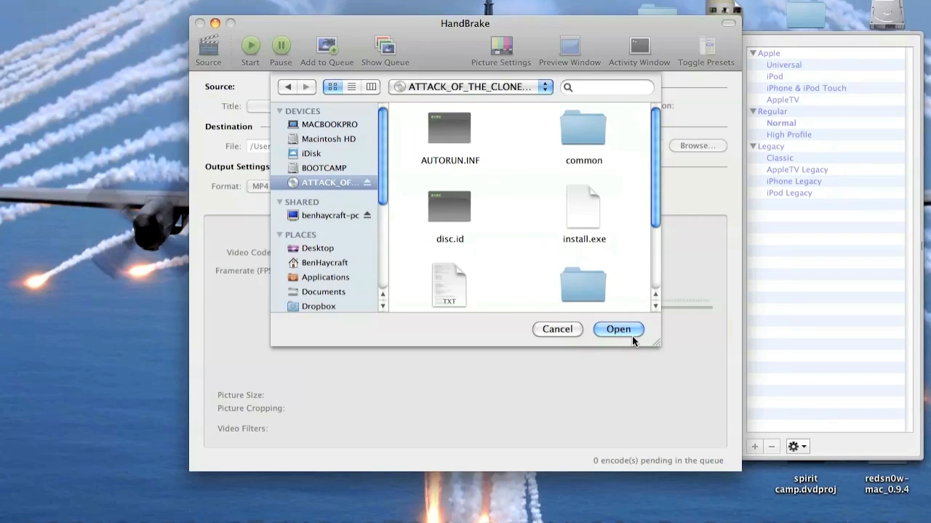
pyautogui.click(618, 329)
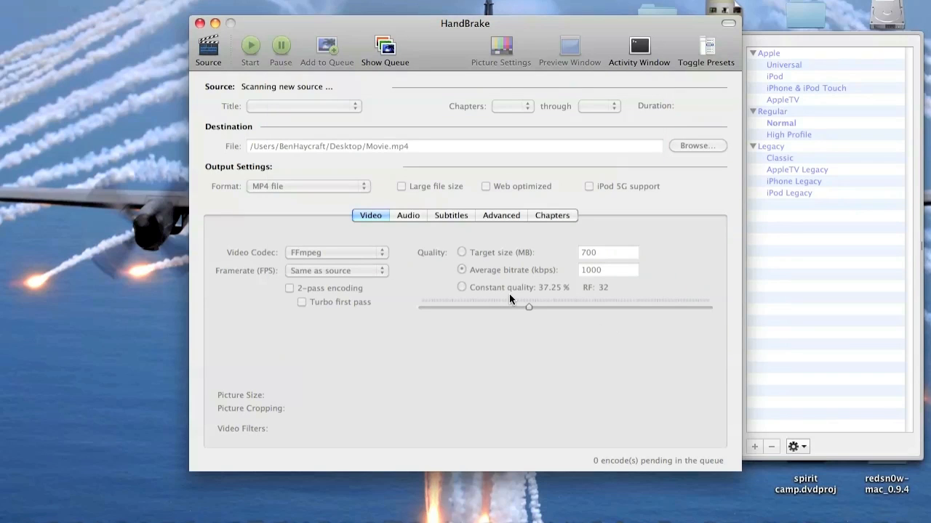
pyautogui.moveTo(497, 289)
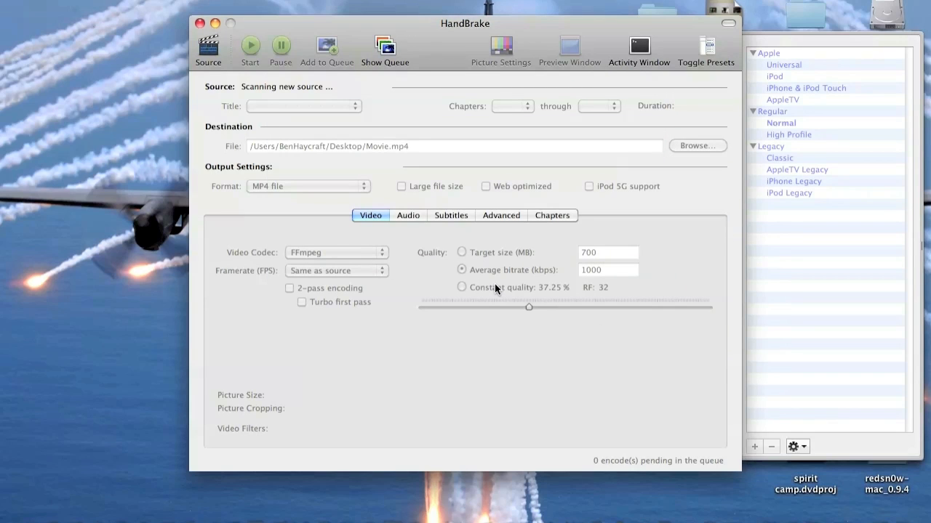
# Wait for the scan to load the 2:22:26 title, chapters 1–51, output to ATTACK_OF_THE_CLONES_F1.m4v.
pyautogui.click(781, 123)
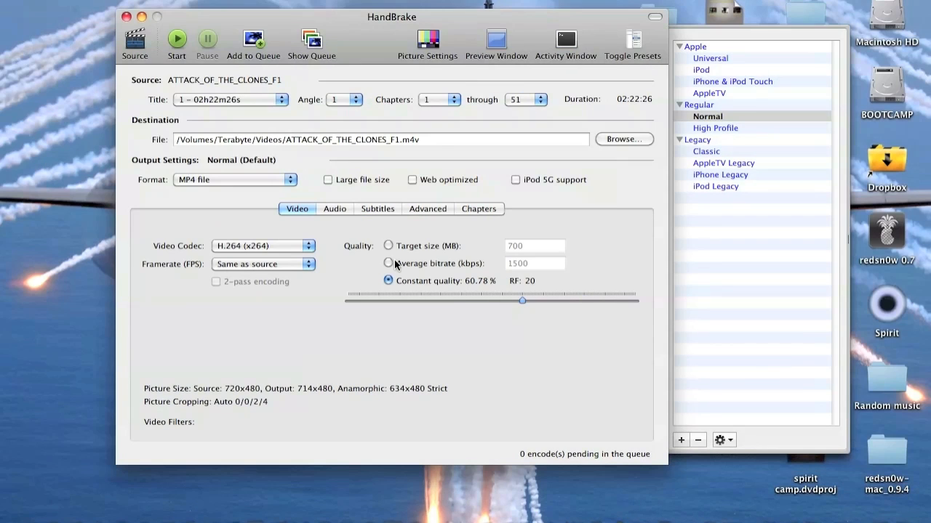
pyautogui.moveTo(381, 176)
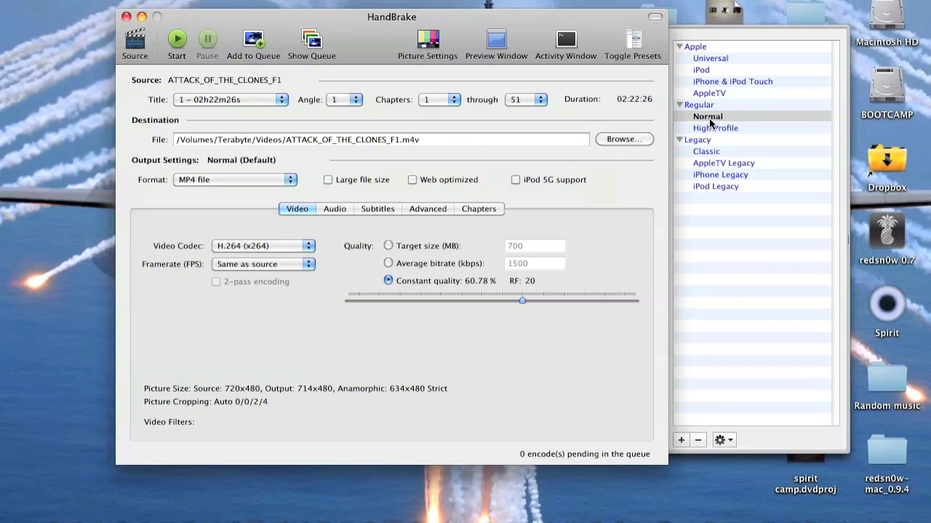
# Settle on the iPhone & iPod Touch preset (480x368) with a 960 kbps average bitrate.
pyautogui.click(707, 116)
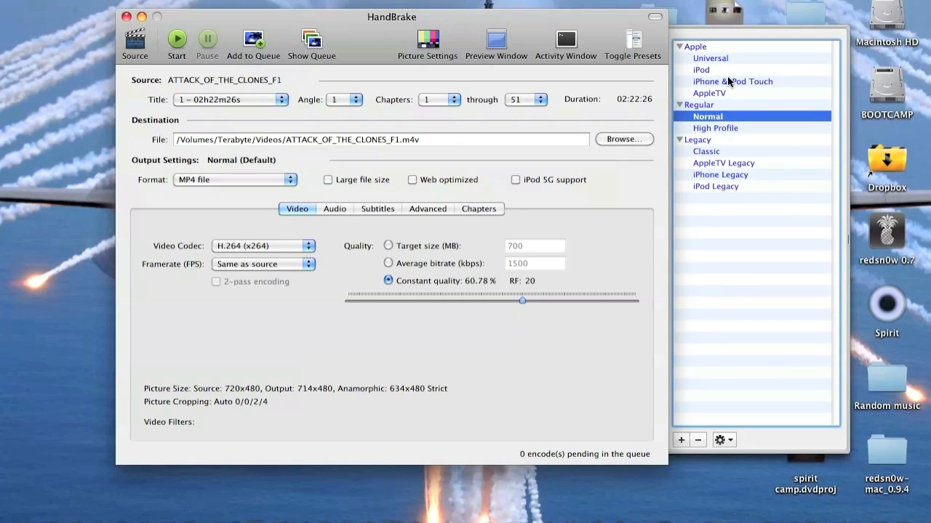
pyautogui.moveTo(723, 90)
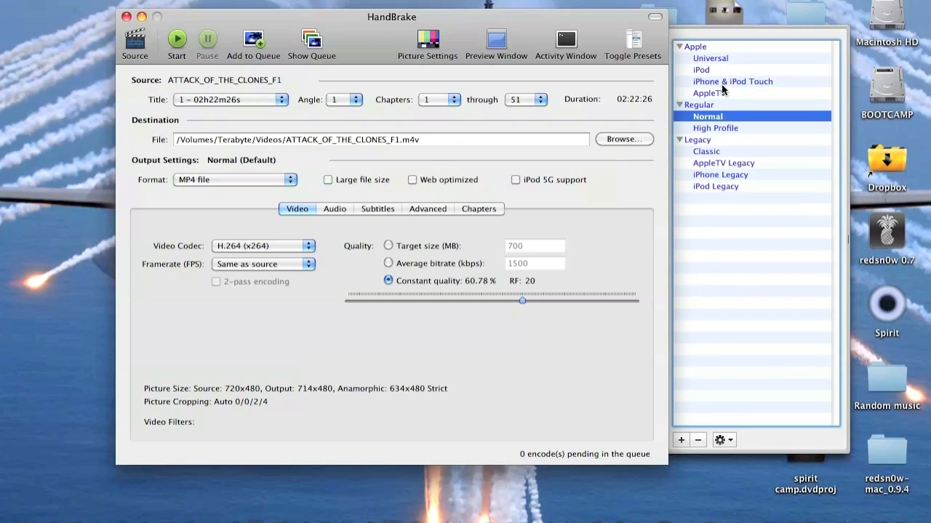
pyautogui.click(732, 81)
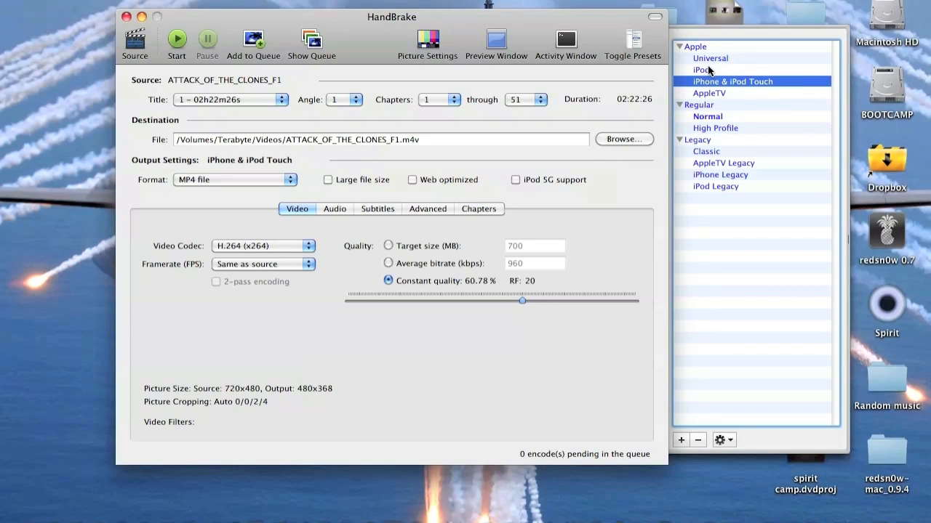
pyautogui.click(709, 93)
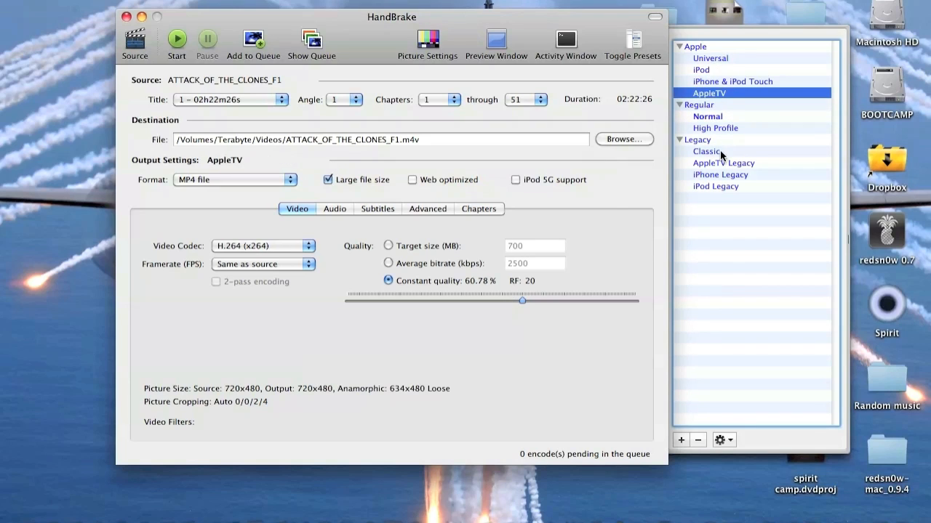
pyautogui.click(706, 151)
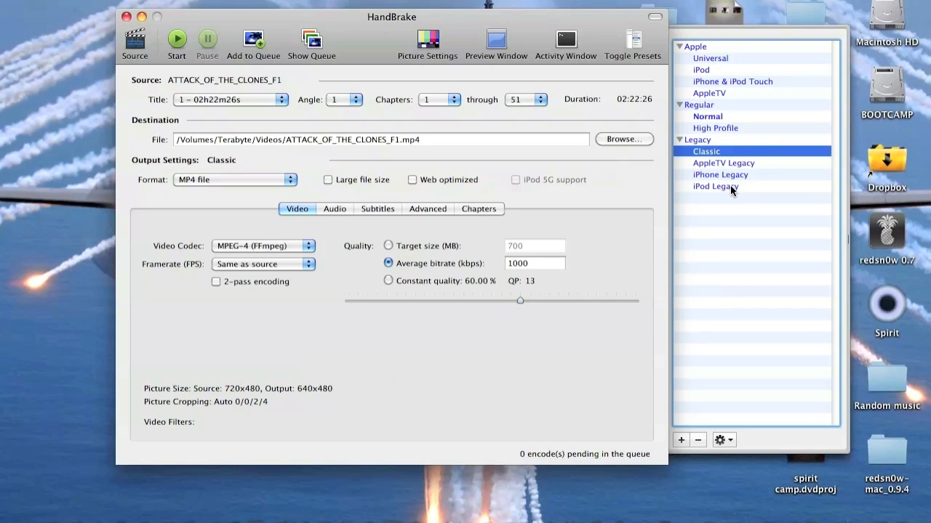
pyautogui.click(732, 81)
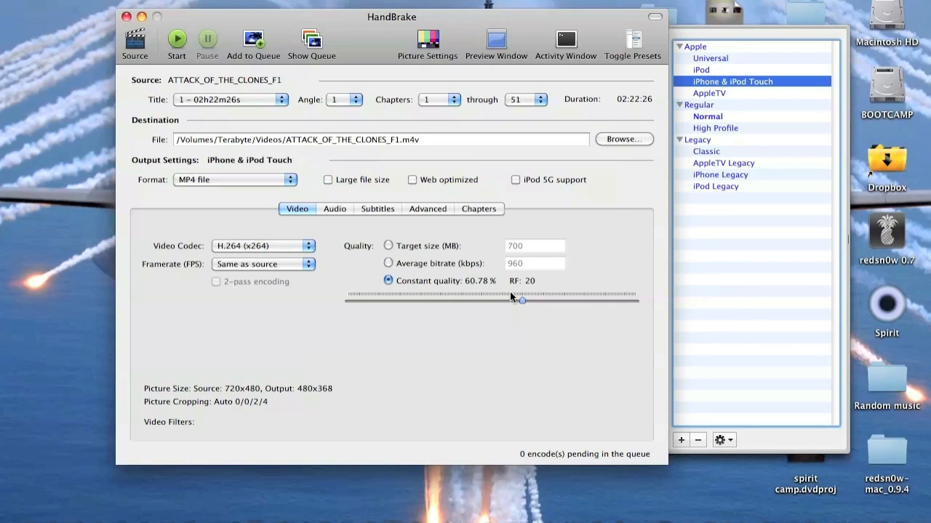
pyautogui.click(388, 263)
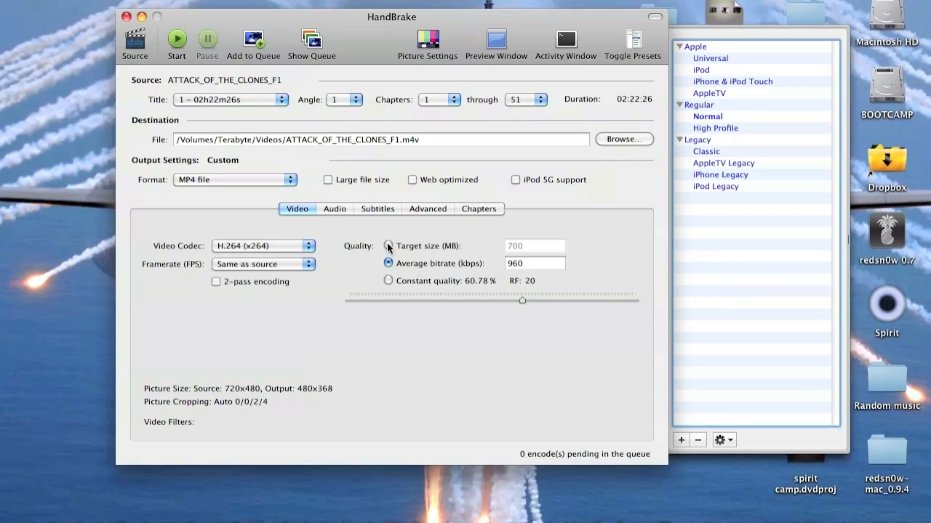
pyautogui.click(388, 246)
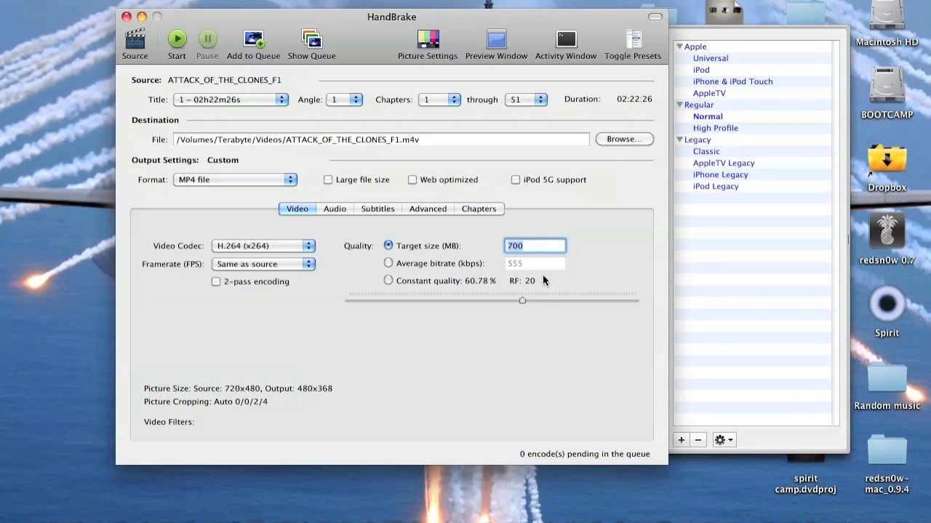
pyautogui.click(389, 282)
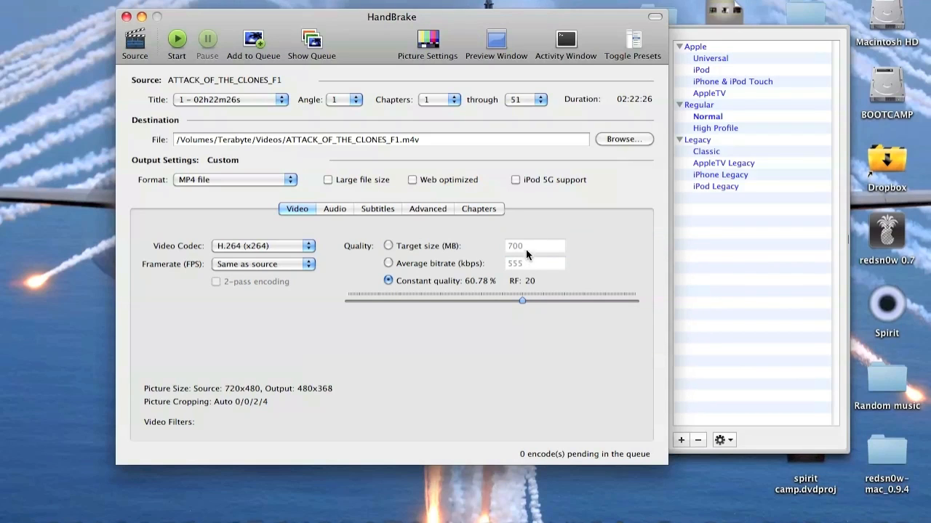
pyautogui.moveTo(373, 131)
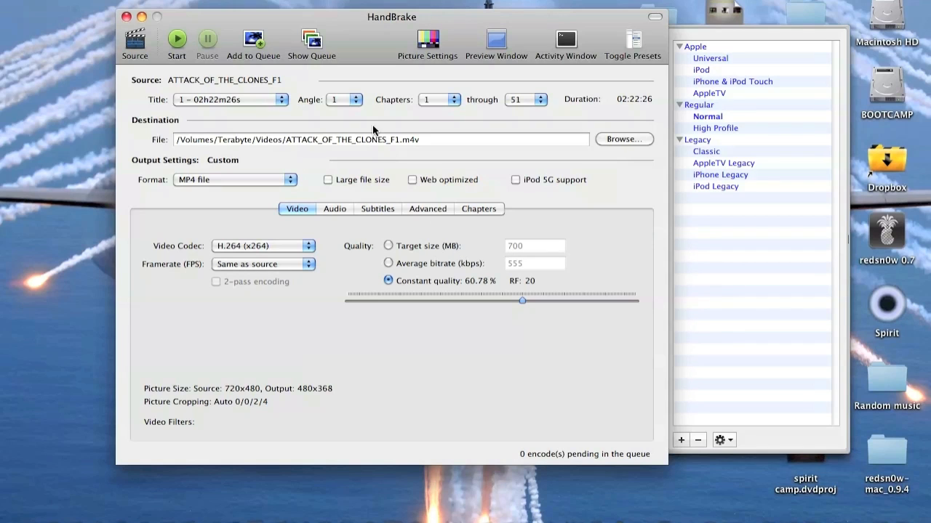
pyautogui.moveTo(291, 106)
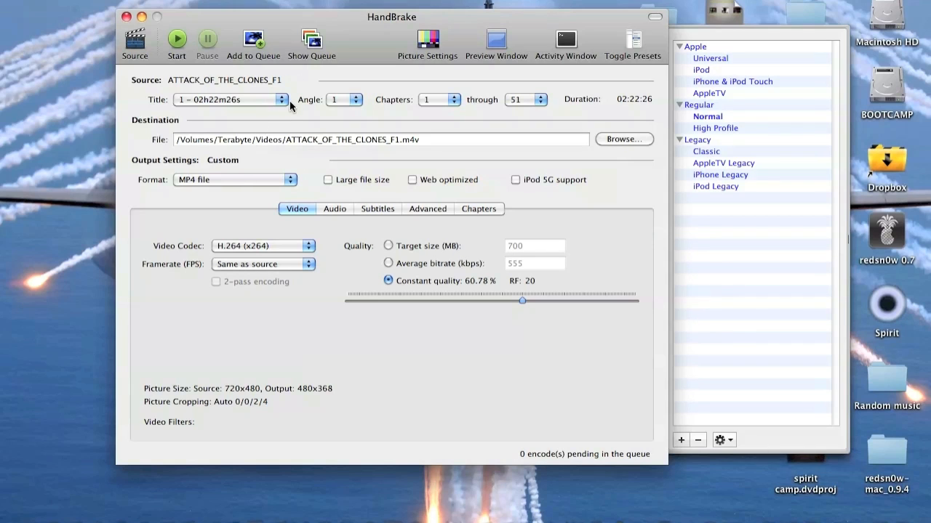
# Keep the Terabyte Videos destination unchanged and start encoding the Attack of the Clones title.
pyautogui.click(623, 139)
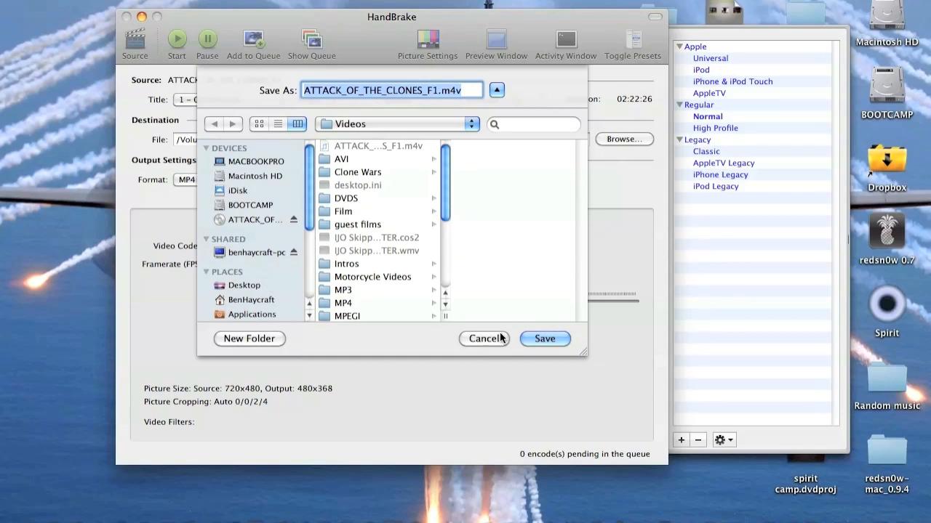
pyautogui.click(544, 338)
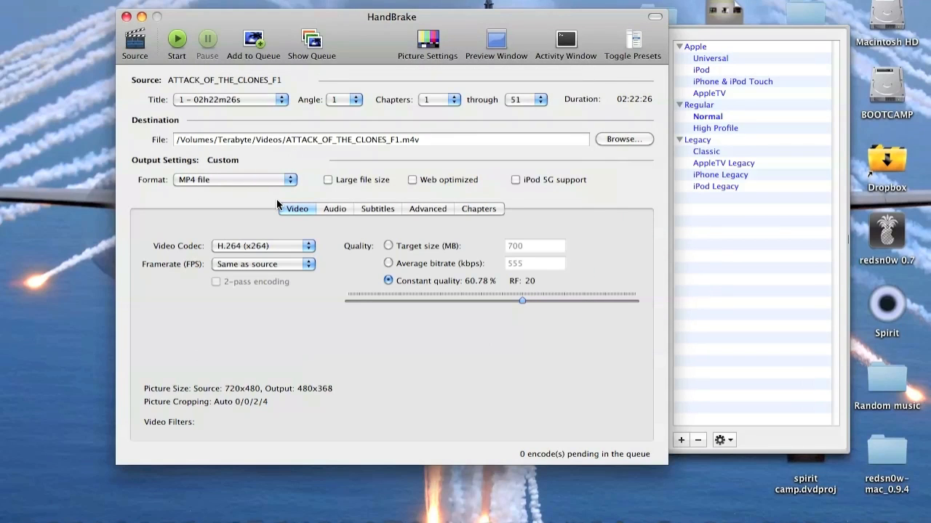
pyautogui.moveTo(289, 242)
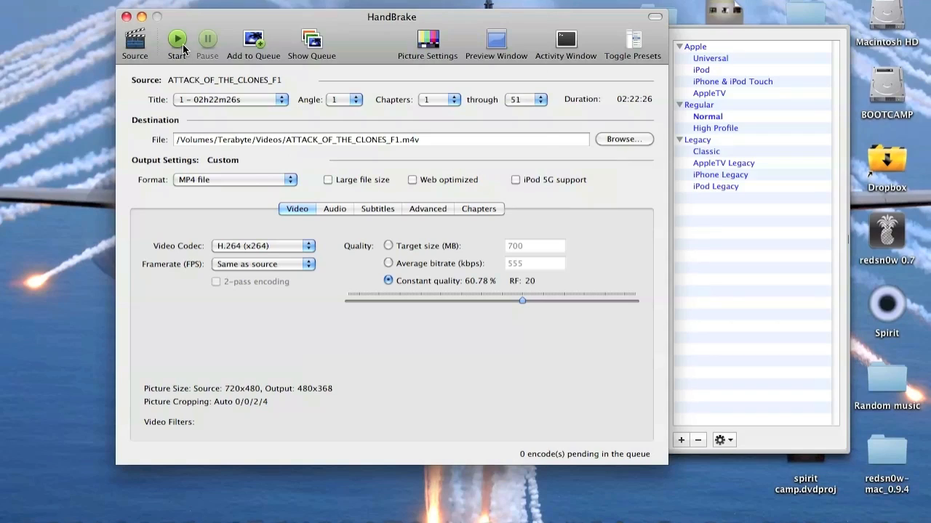
pyautogui.click(253, 39)
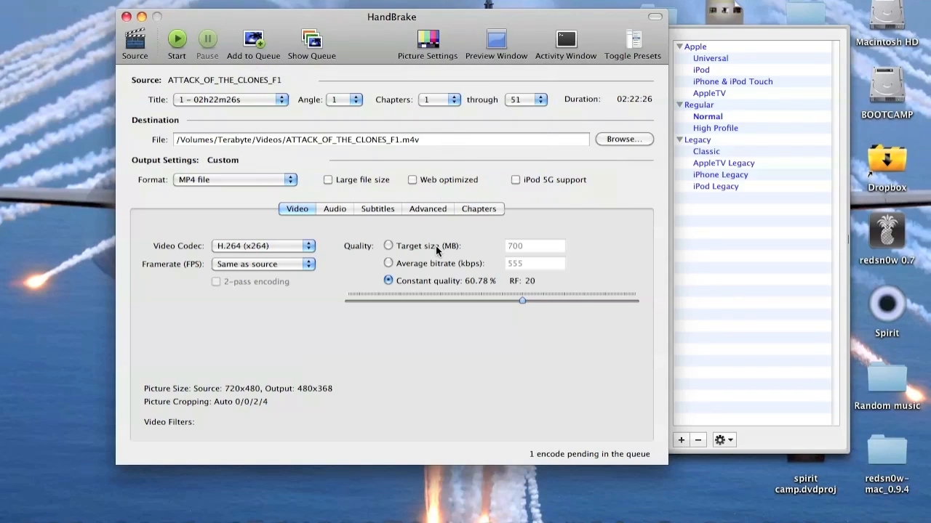
pyautogui.moveTo(294, 232)
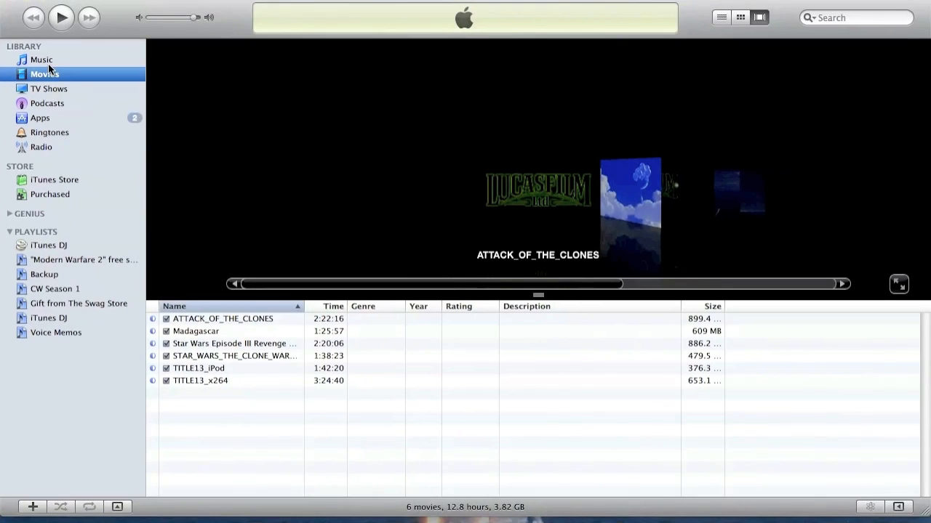
# Add ATTACK_OF_THE_CLONES_F1.m4v from the Terabyte share's Videos folder to the iTunes library.
pyautogui.click(87, 3)
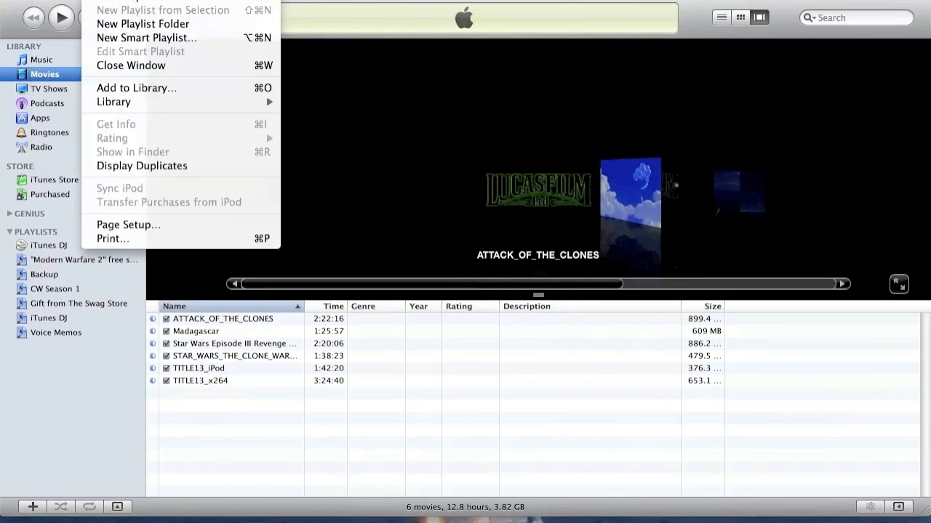
pyautogui.moveTo(136, 88)
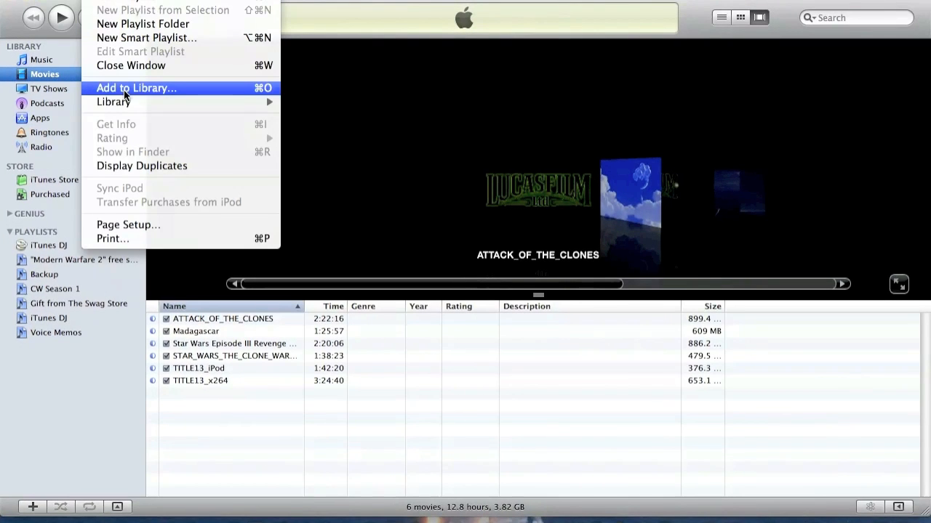
pyautogui.click(136, 87)
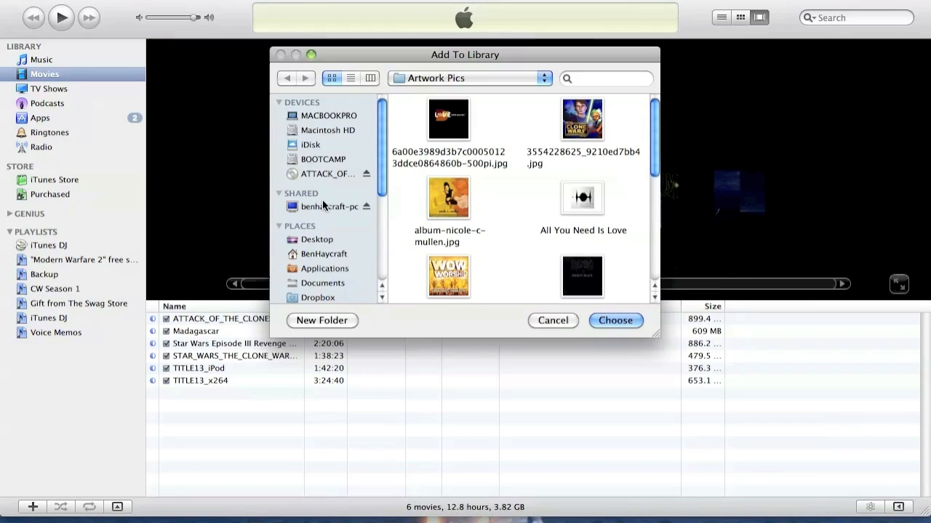
pyautogui.click(328, 206)
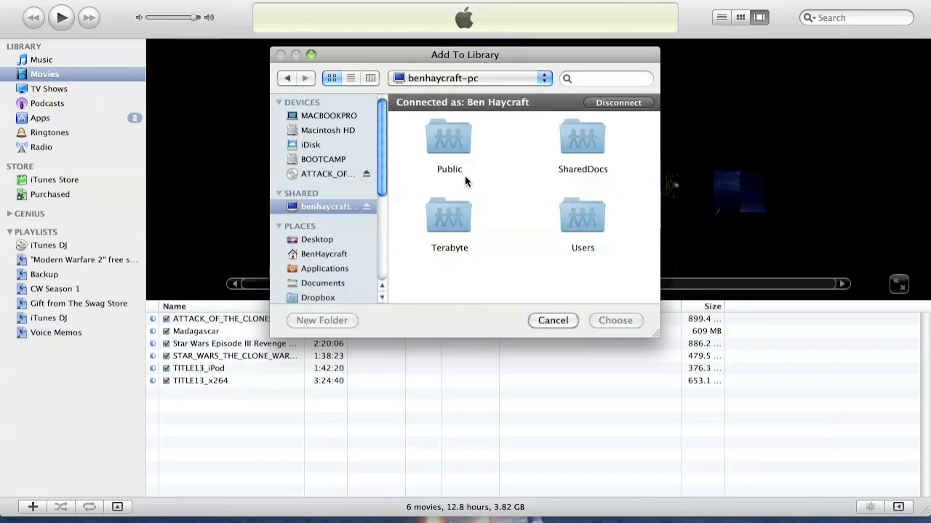
pyautogui.doubleClick(448, 215)
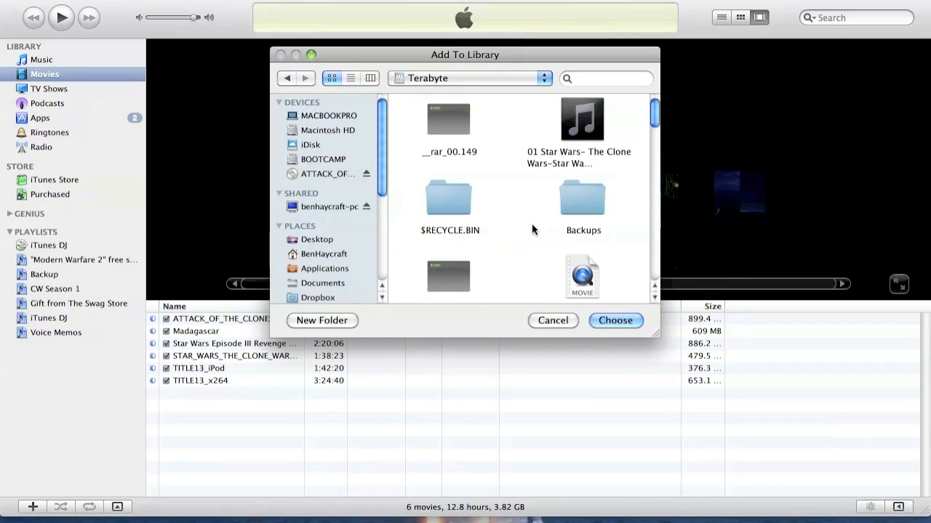
pyautogui.scroll(-3)
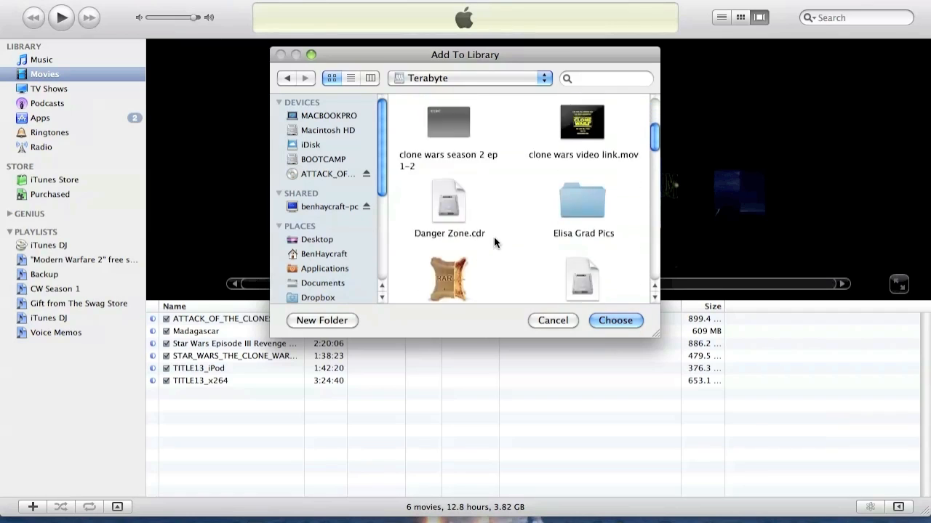
pyautogui.scroll(-3)
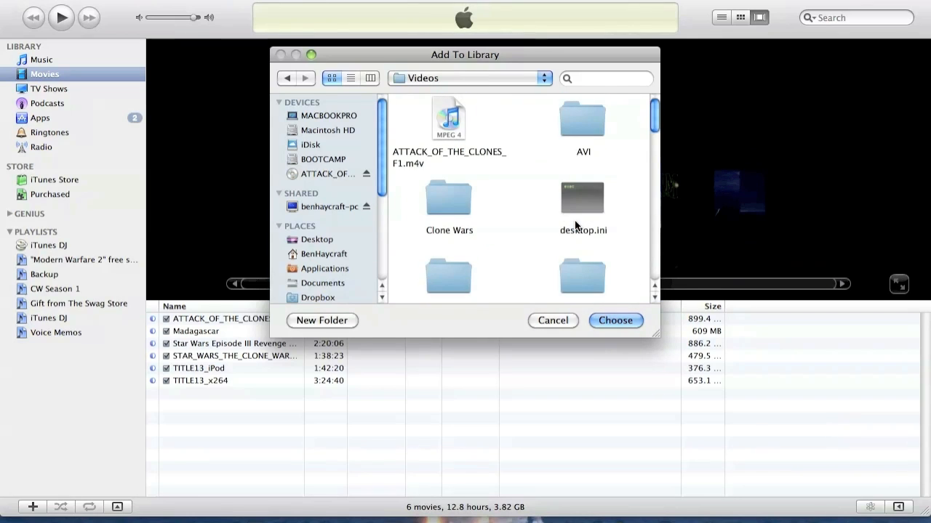
pyautogui.moveTo(500, 181)
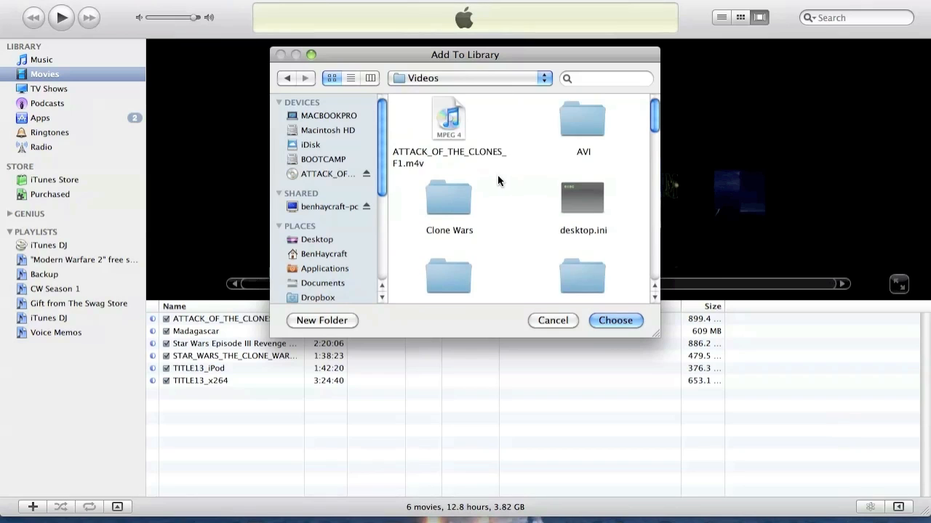
pyautogui.click(615, 321)
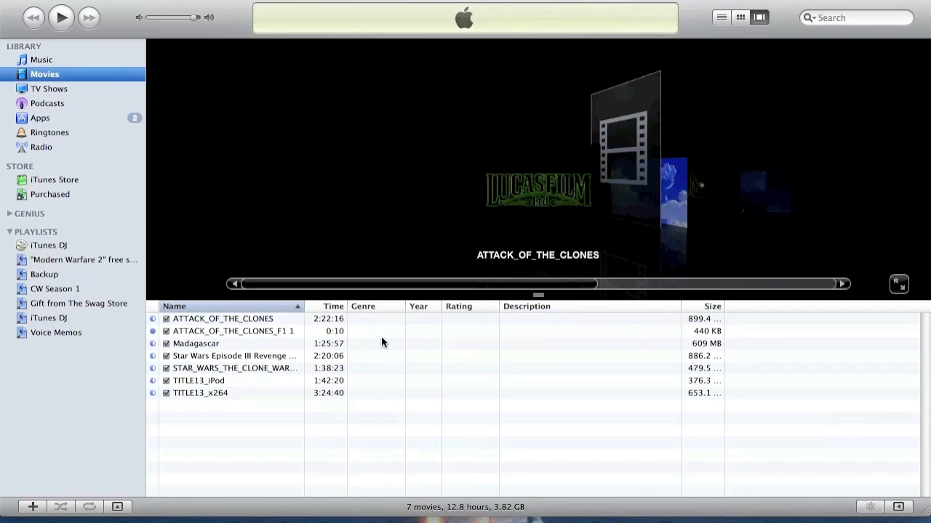
# Play ATTACK_OF_THE_CLONES_F1 from its context menu in the Movies list.
pyautogui.click(223, 318)
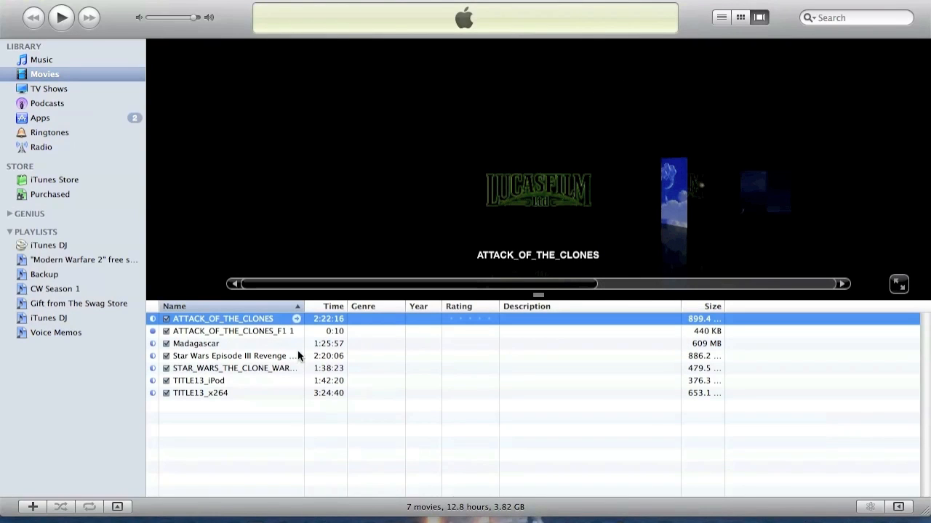
pyautogui.rightClick(232, 331)
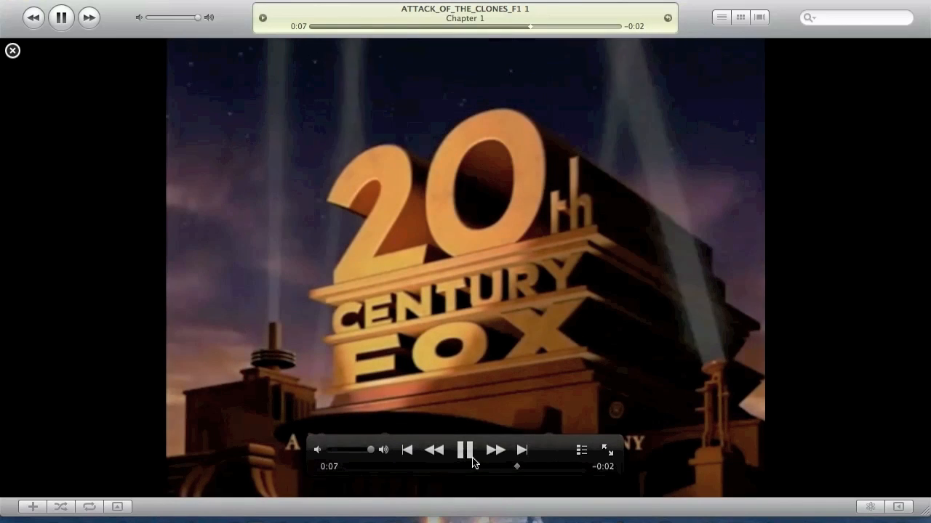
# Pause the ATTACK_OF_THE_CLONES_F1 clip using the on-screen video controls.
pyautogui.click(465, 451)
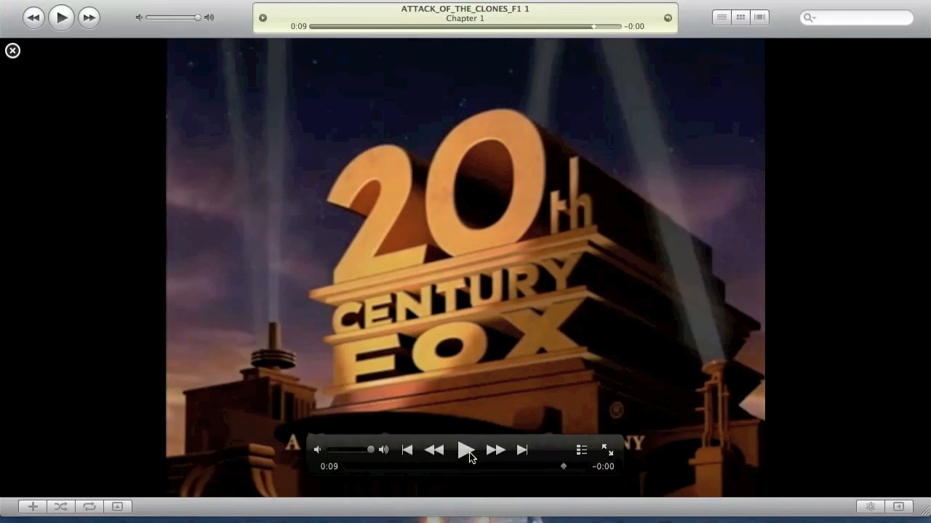